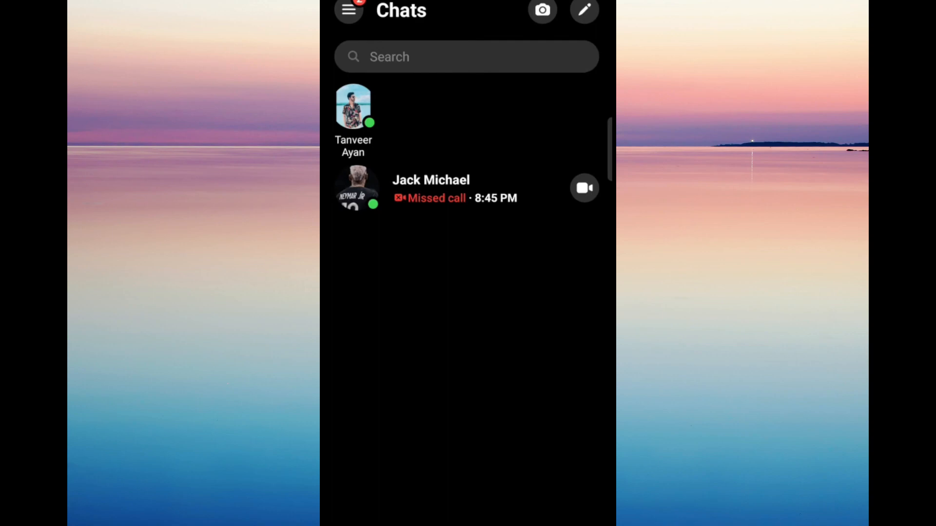
Step: Open your profile and settings page from the Chats header
click(348, 11)
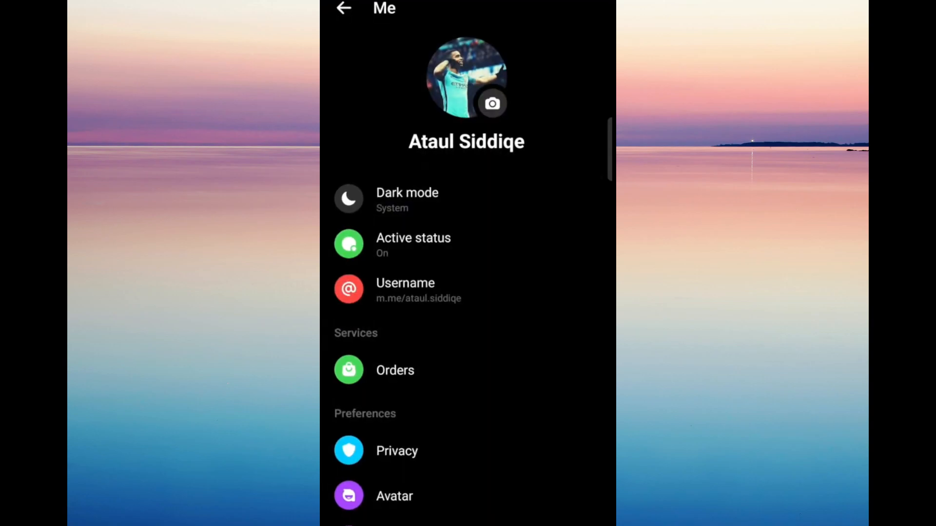
Step: Scroll through the settings to the account section, then go back and show the side menu
scroll(up, 3)
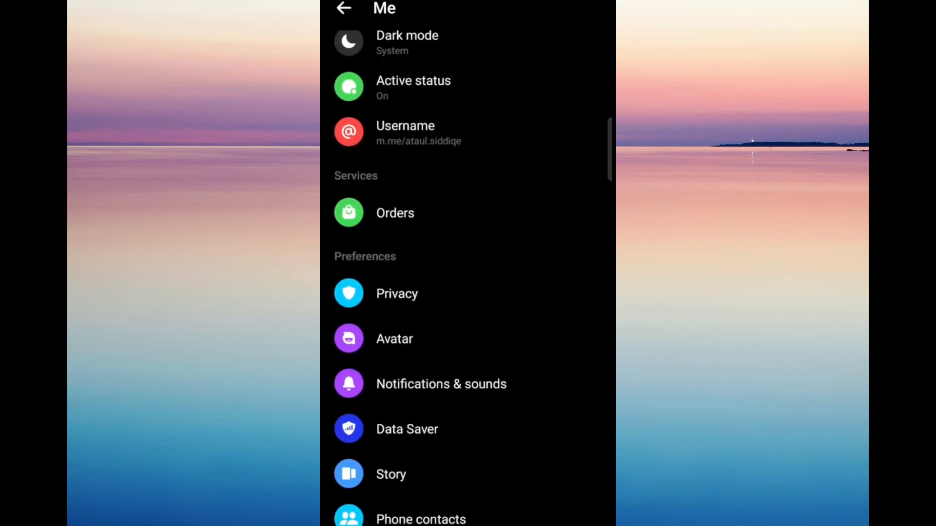
scroll(down, 3)
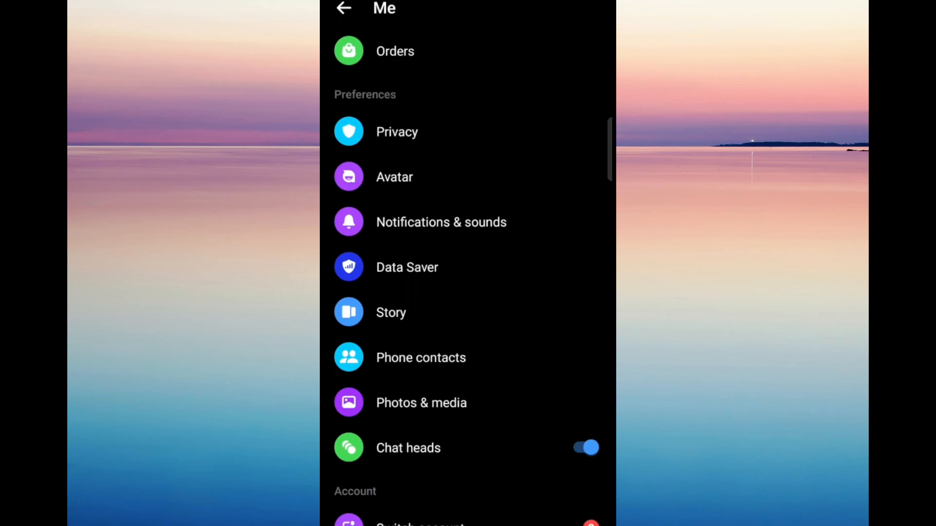
scroll(down, 3)
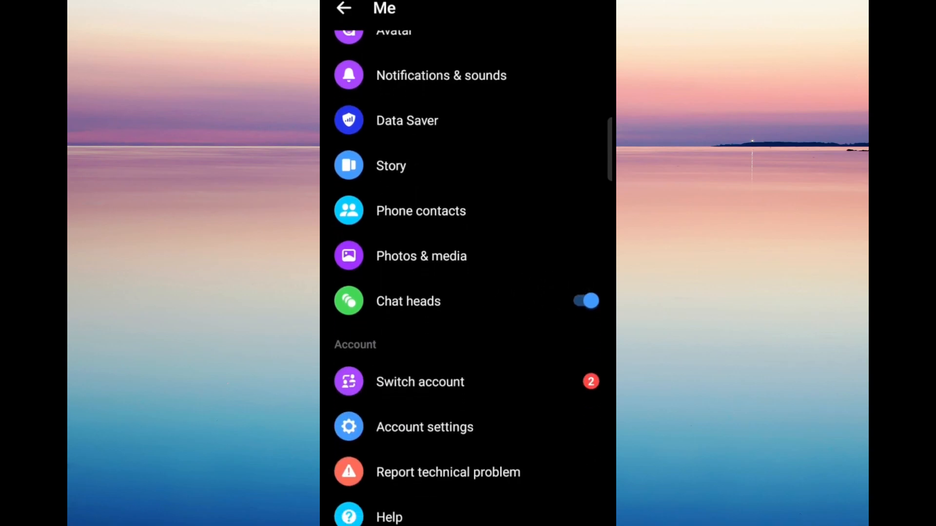
scroll(up, 3)
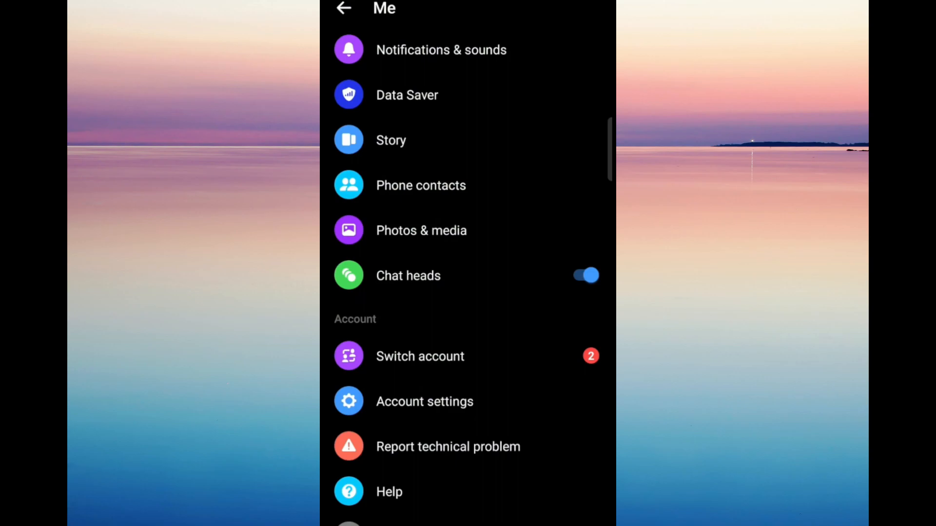
scroll(down, 3)
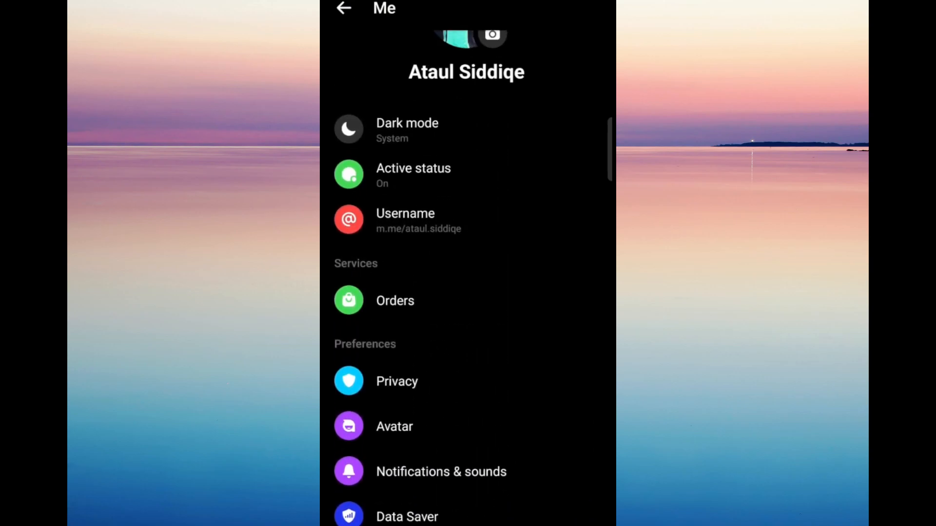
click(343, 9)
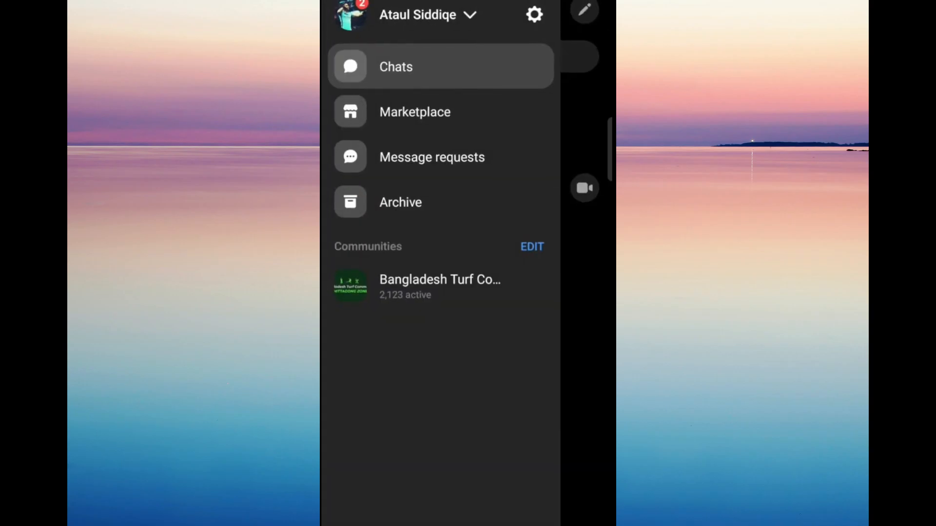
Step: View the call history bubbles in the conversation with the missed video call, then return to Chats
click(395, 66)
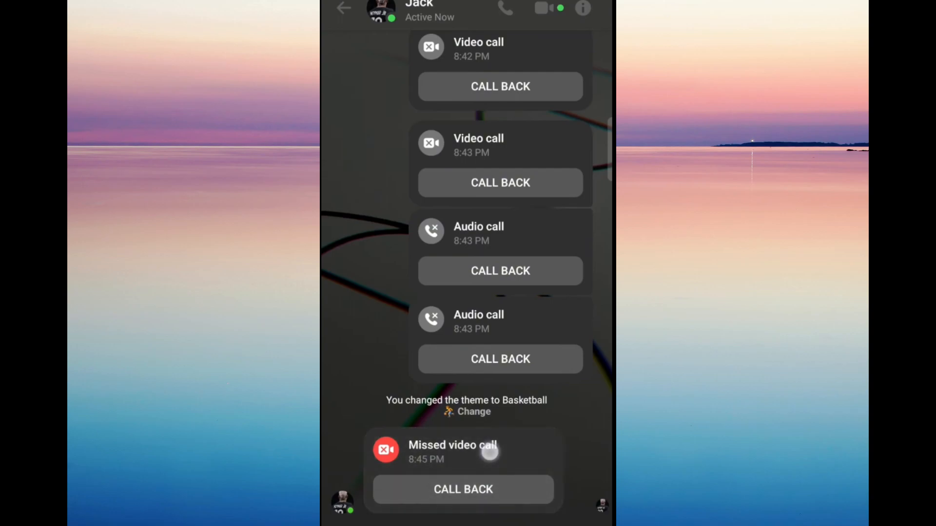
mouse_move(527, 312)
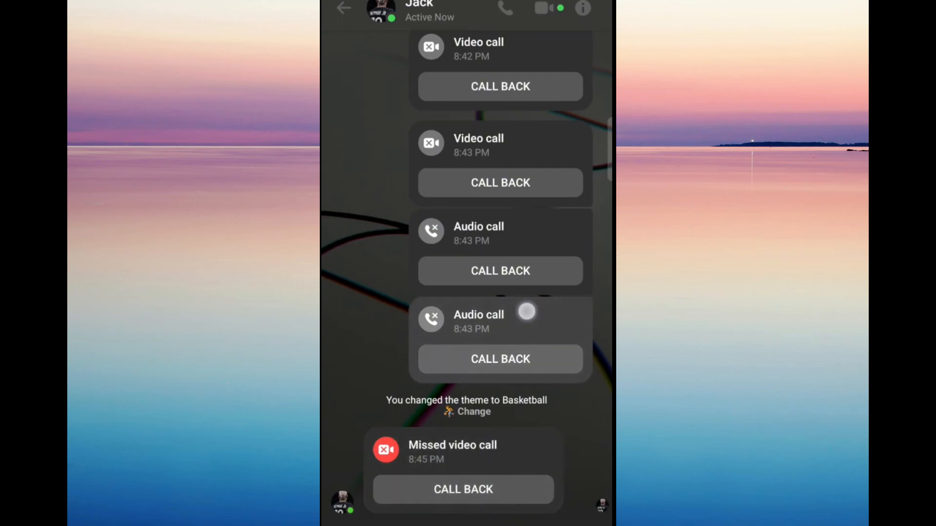
scroll(down, 3)
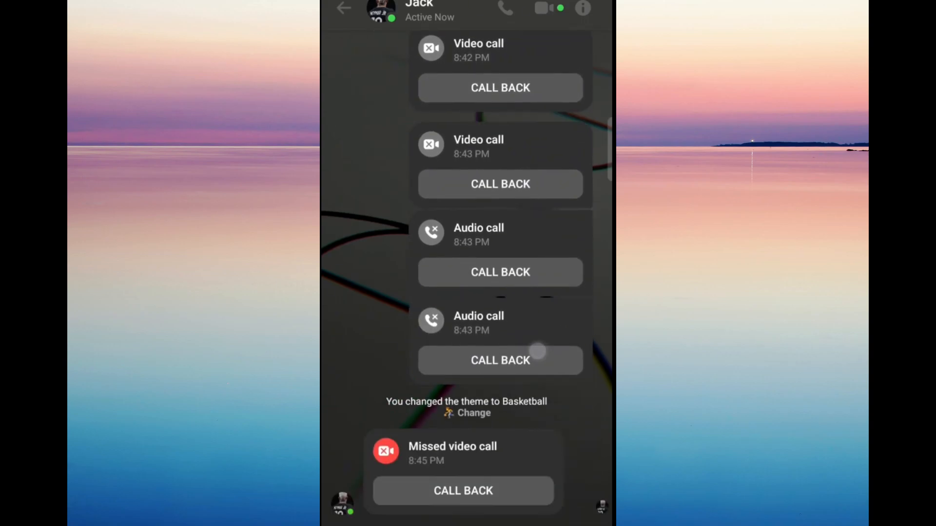
click(344, 8)
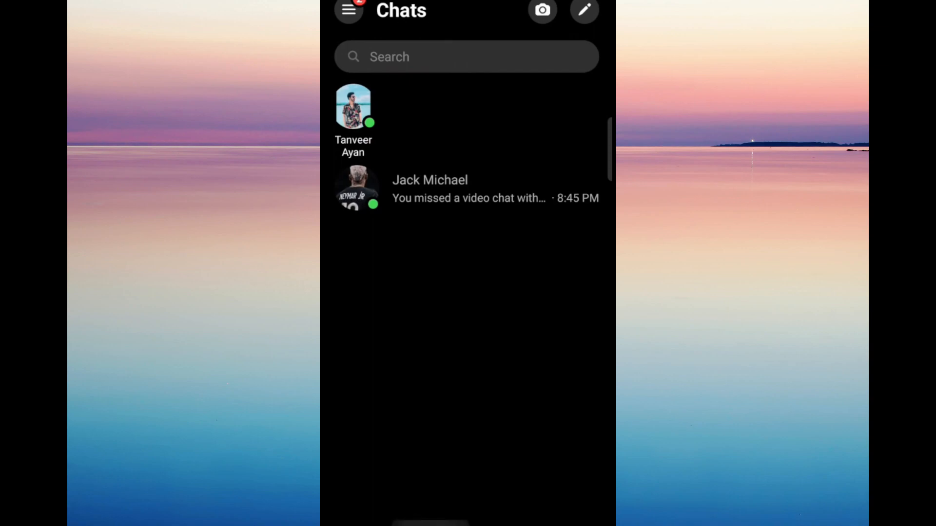
Step: On the Calls tab, delete the missed video call and the outgoing video call, keeping one outgoing audio call
click(432, 510)
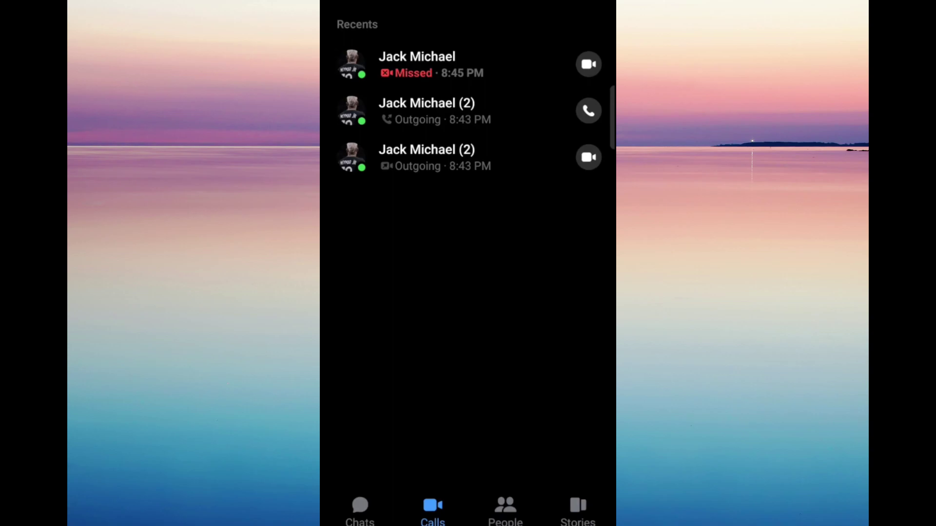
click(418, 64)
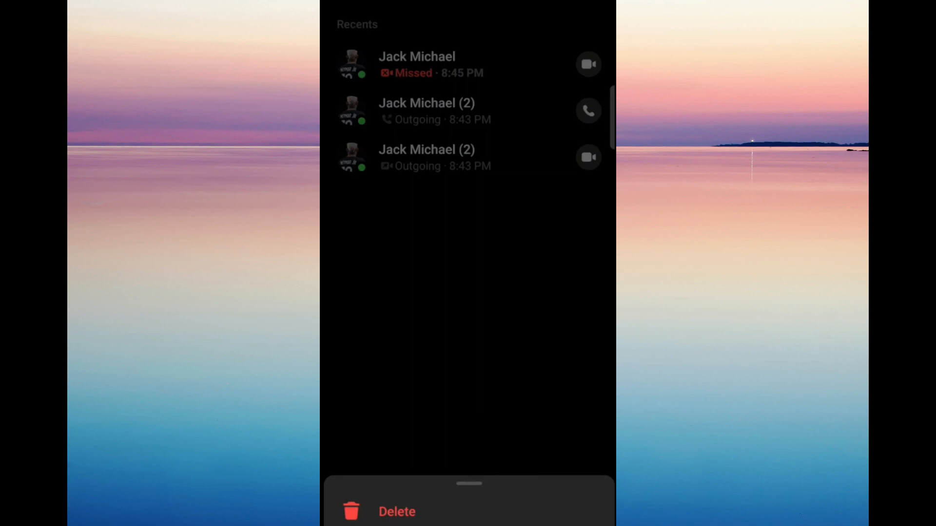
click(397, 512)
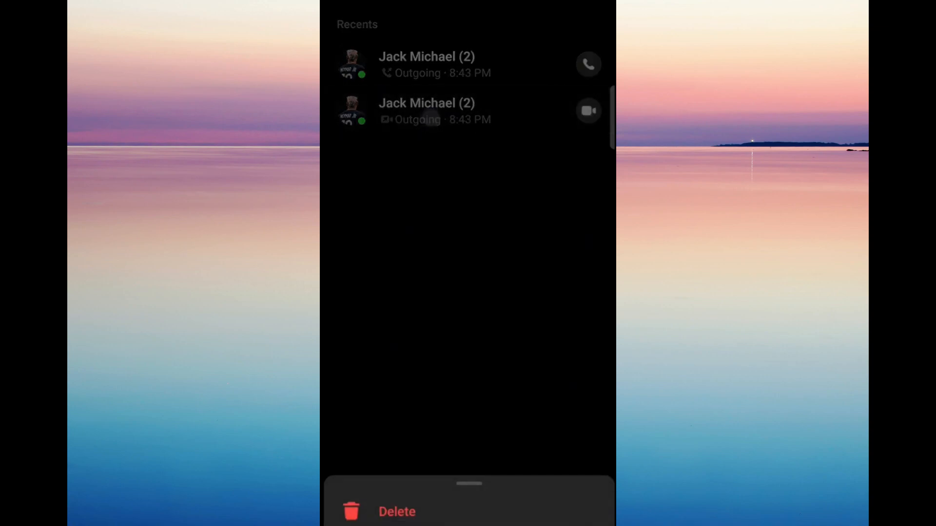
click(397, 512)
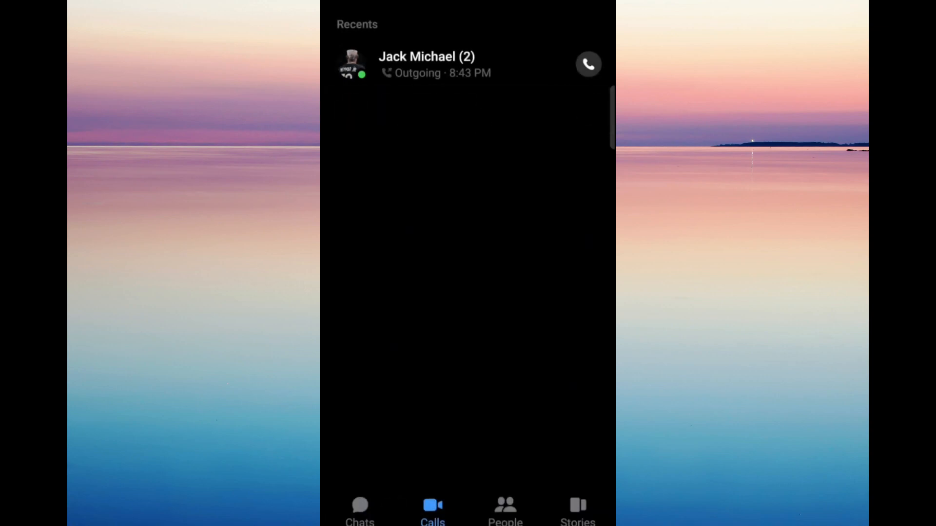